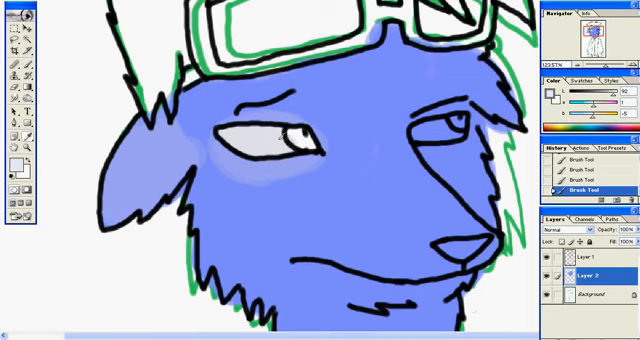
- Bring up the Color Picker from the foreground swatch to choose a new painting colour
{"action": "left_click", "coordinate": [16, 170]}
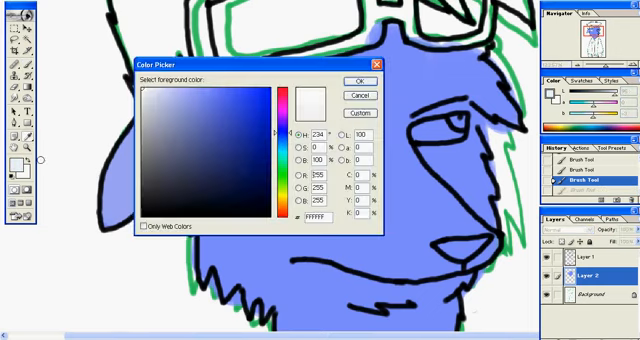